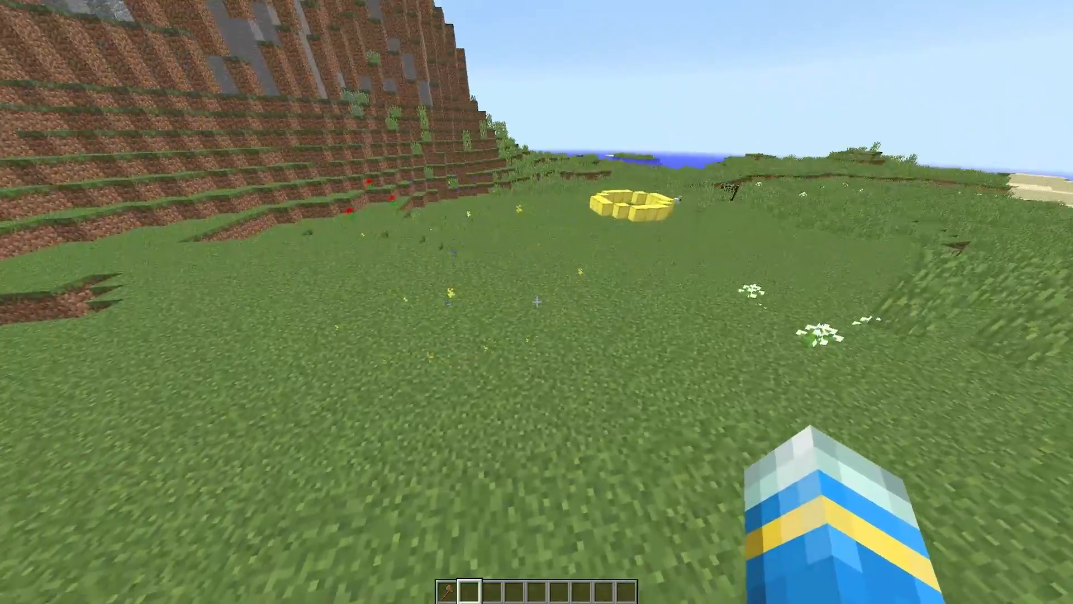
mouse_move(536, 295)
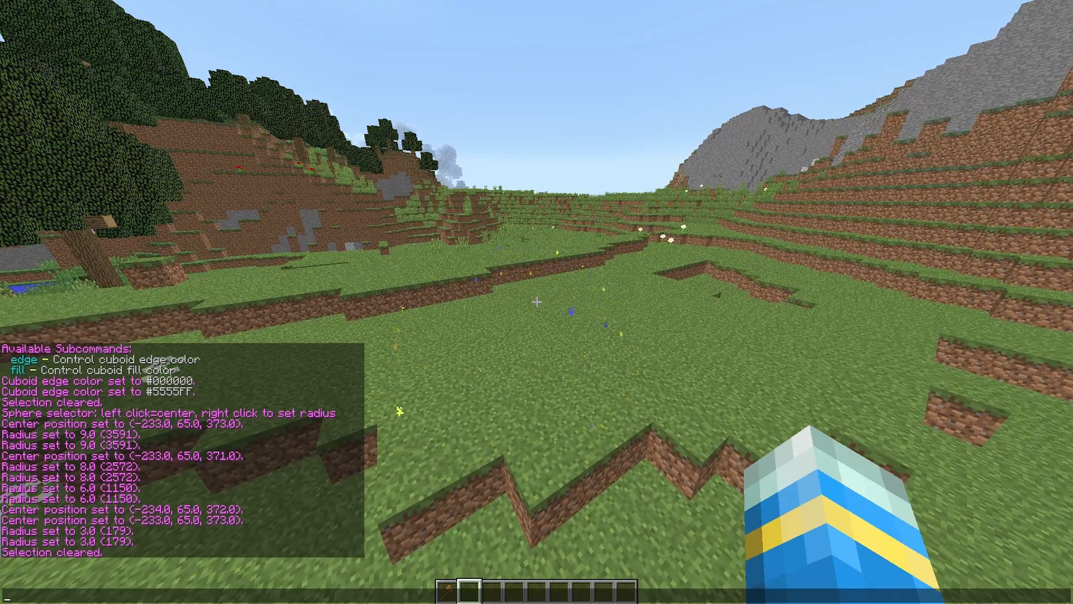
Switch WorldEdit to cuboid selection mode and set the first corner block
text(//sel cu)
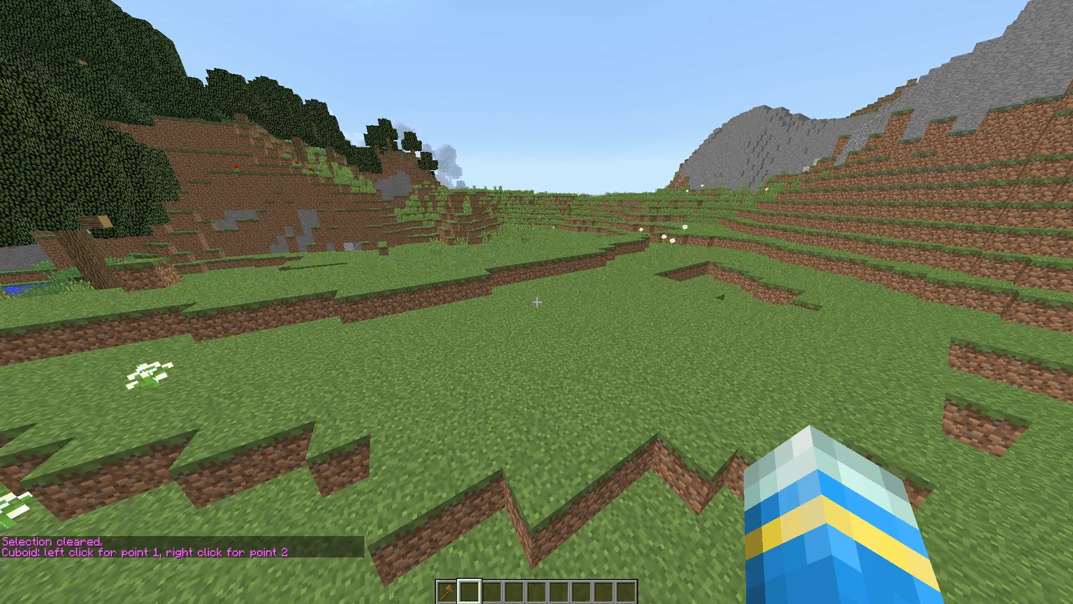
click(536, 304)
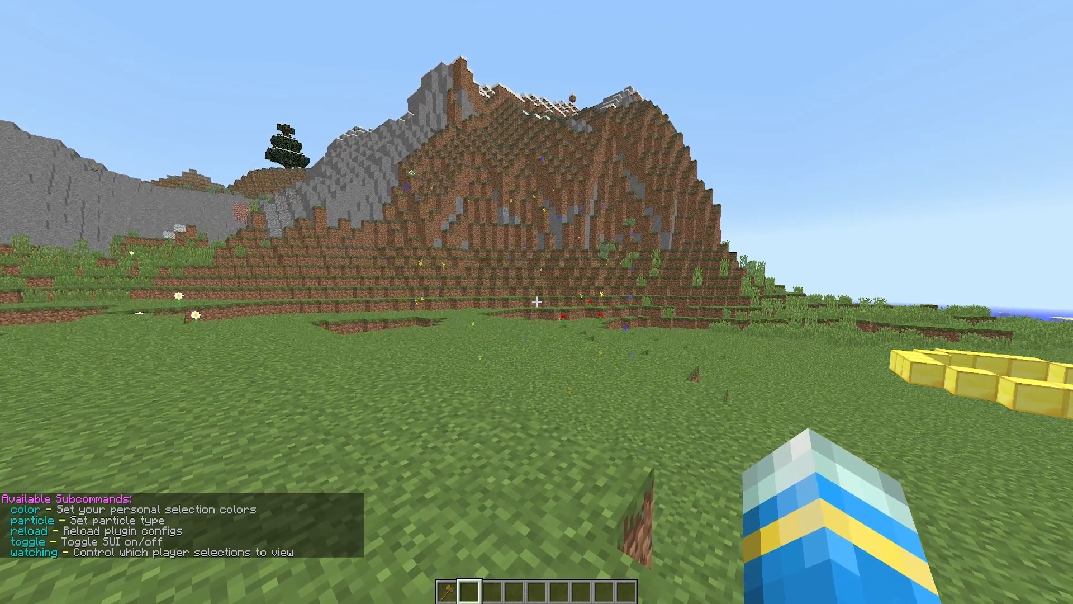
Set the selection particle type to FLAME, then reset it with /sui particle
text(/sui)
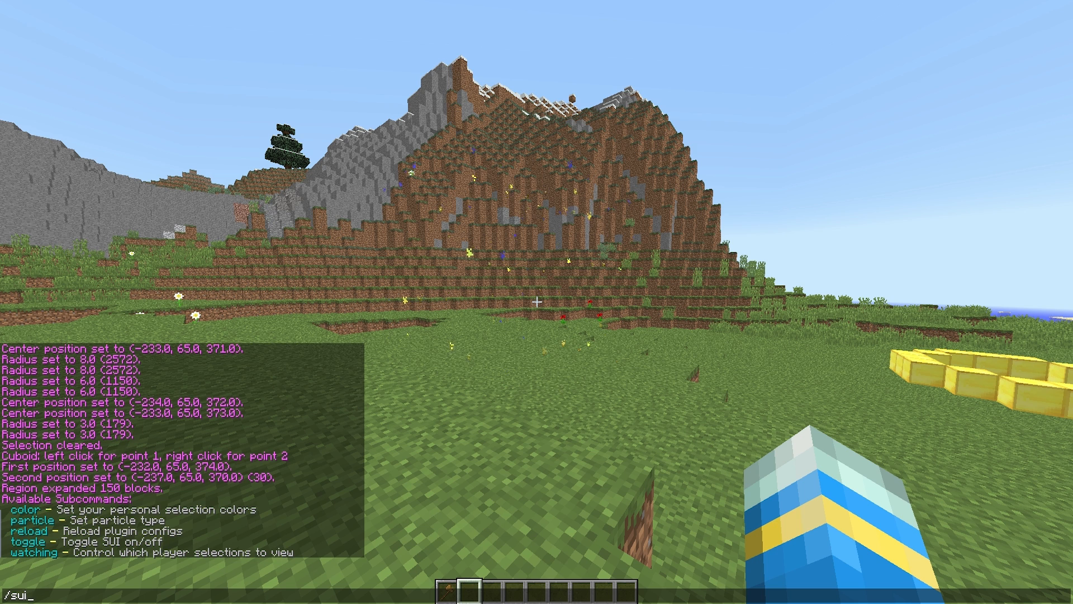
text(particle)
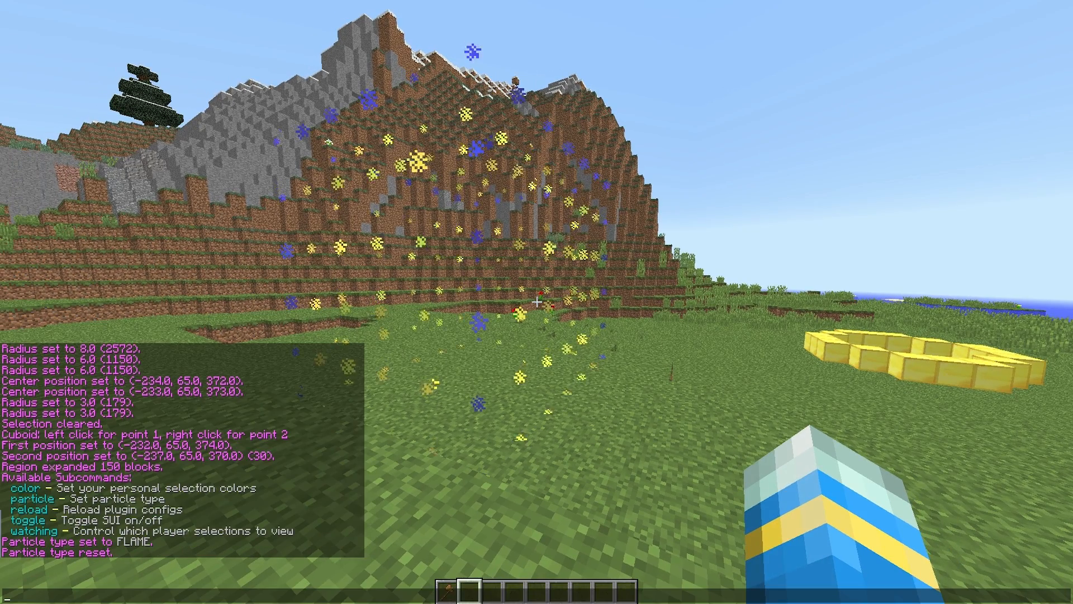
text(/sui particle)
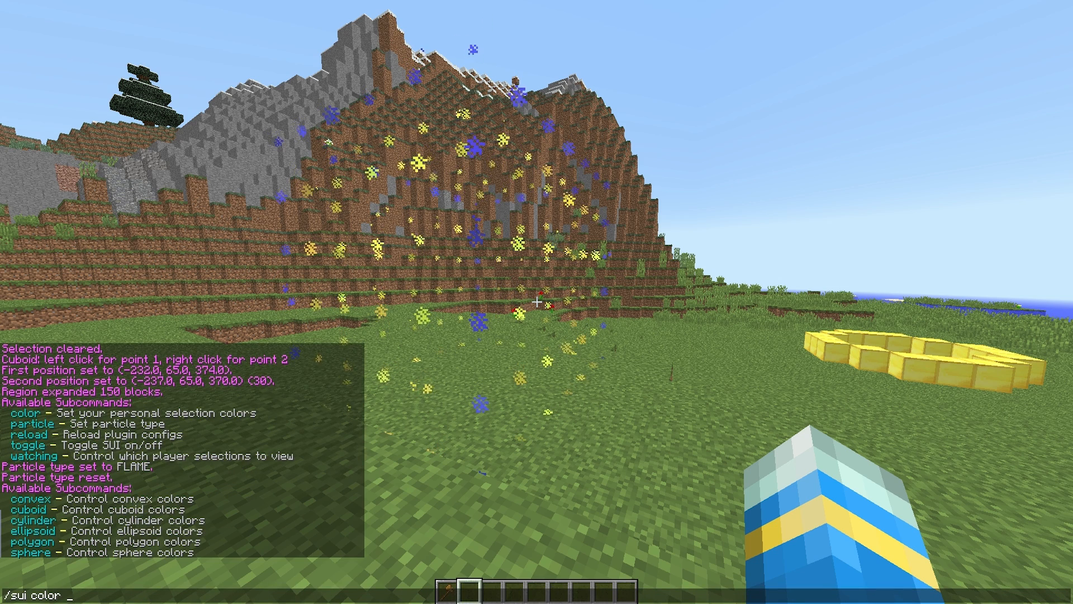
Enter /sui color cuboid edge, trying colour names before settling on #000000
text(cuboi)
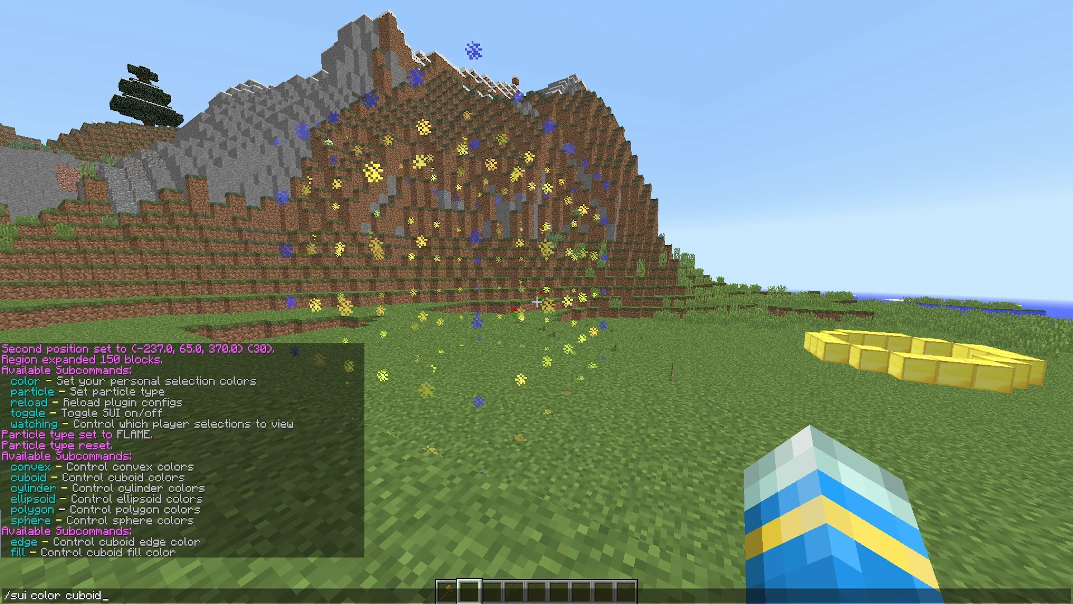
text(de)
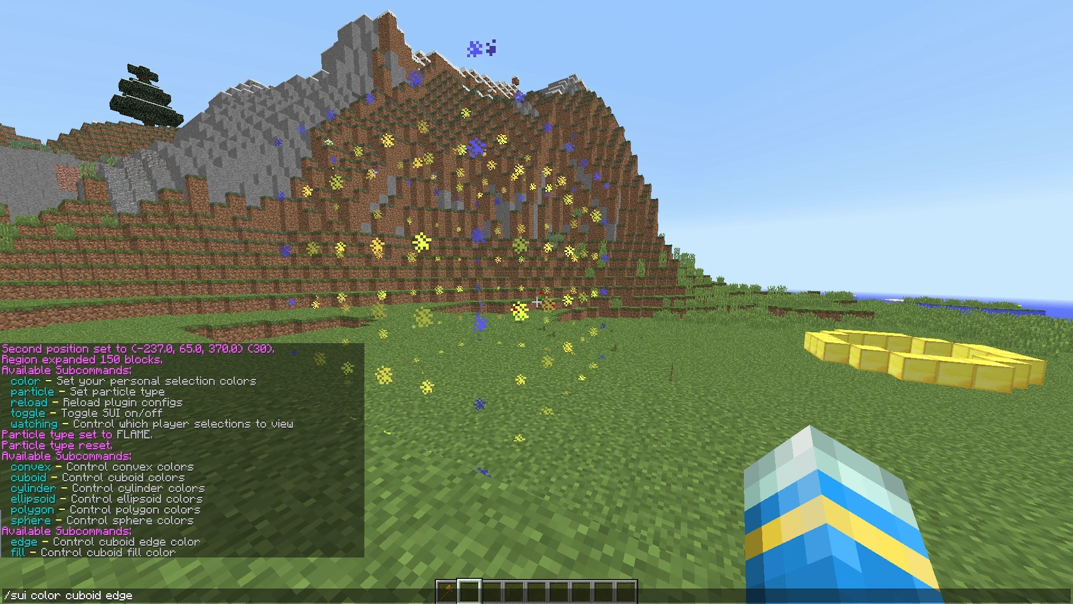
text(p)
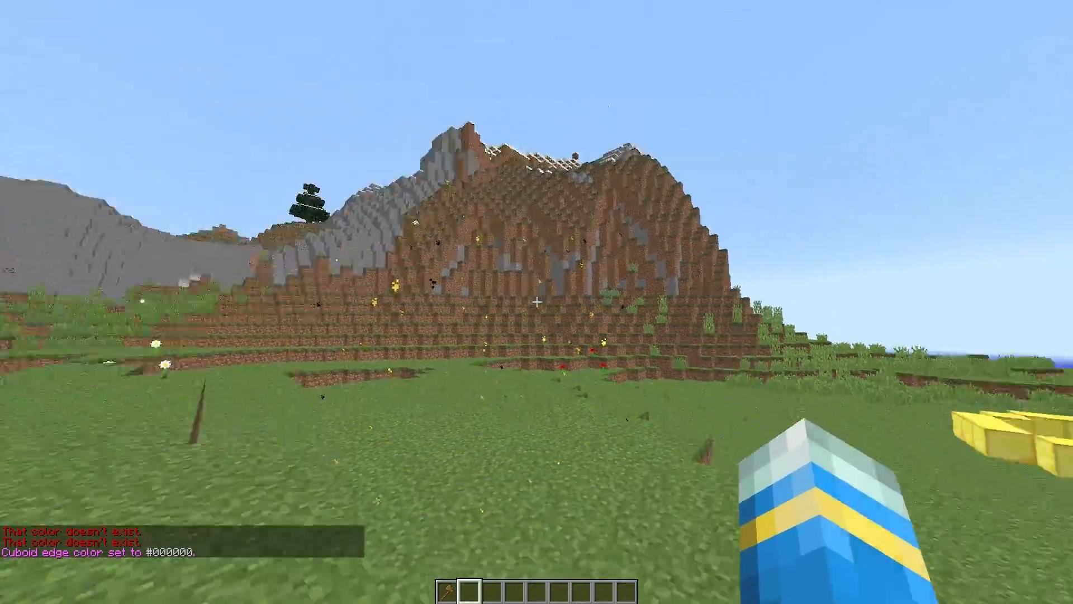
mouse_move(537, 295)
text(/sui color cuboid e)
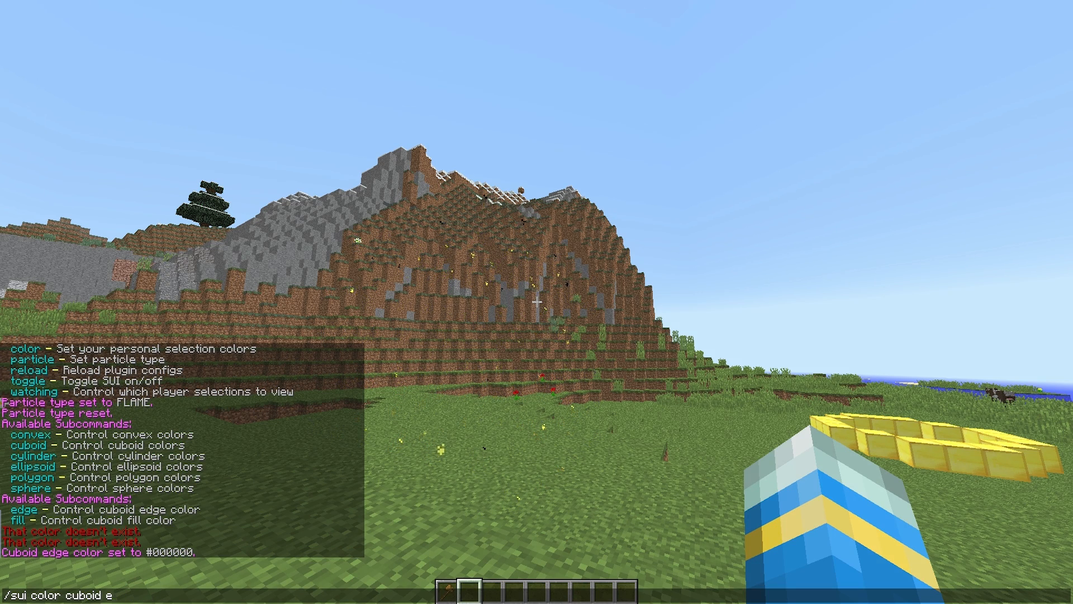
Set the cuboid fill colour (light_green rejected, #AAAAAA accepted), then reset it
text(fill)
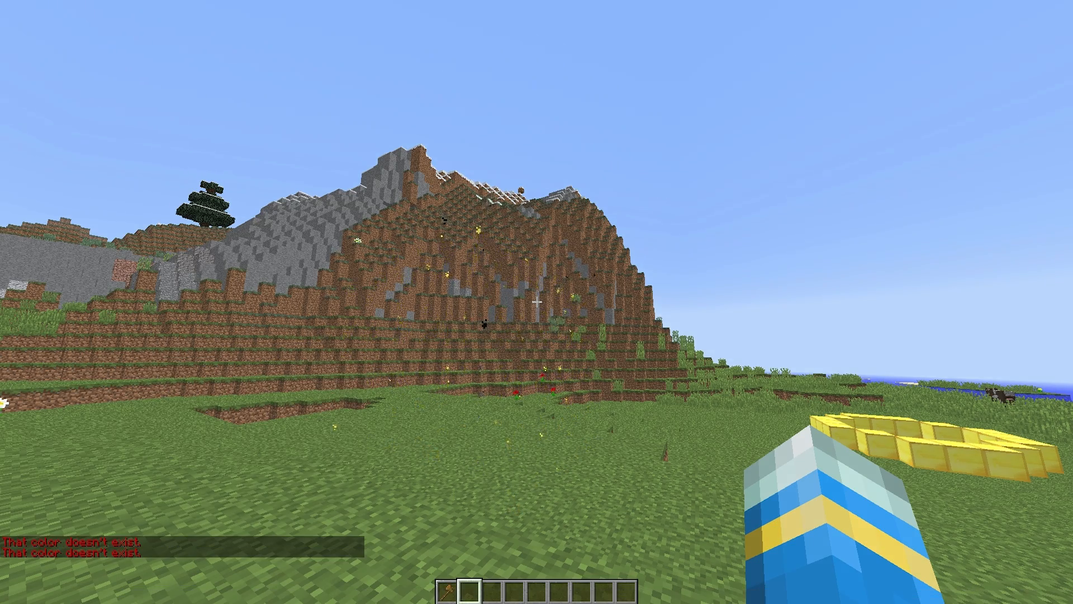
text(/sui color cuboid fill light_green)
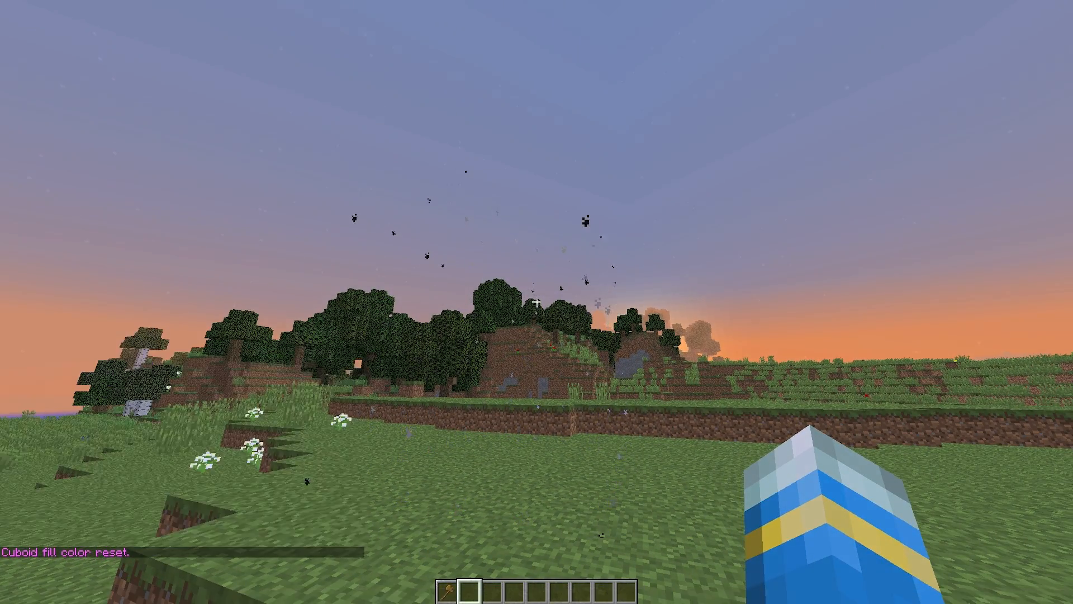
text(/sui color cuboid fill)
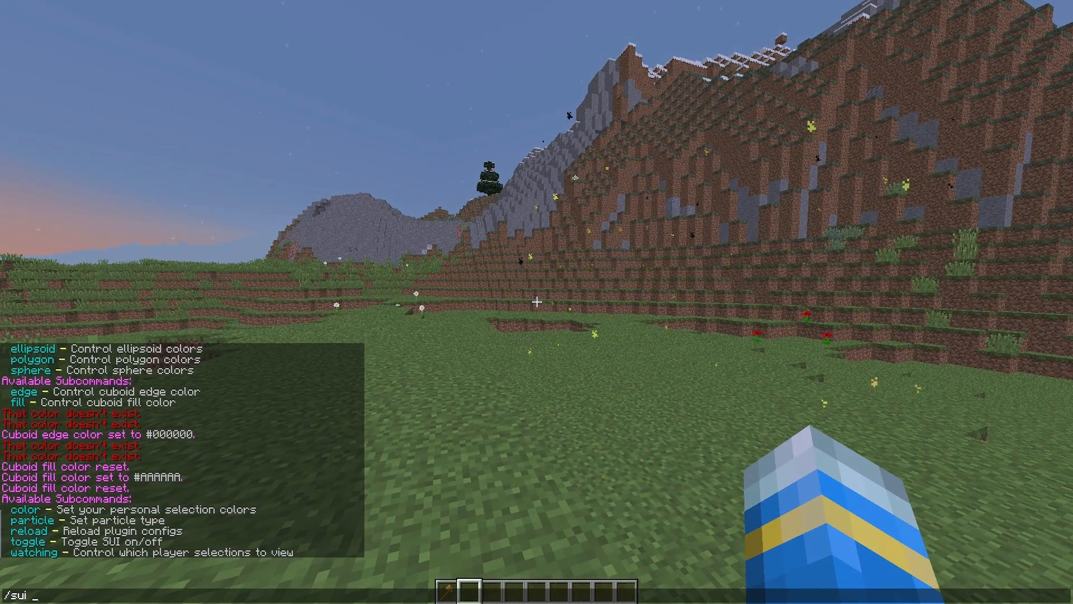
Toggle the SUI display, add LtJim00 to watching, make it daytime, and start /sui reload
key(enter)
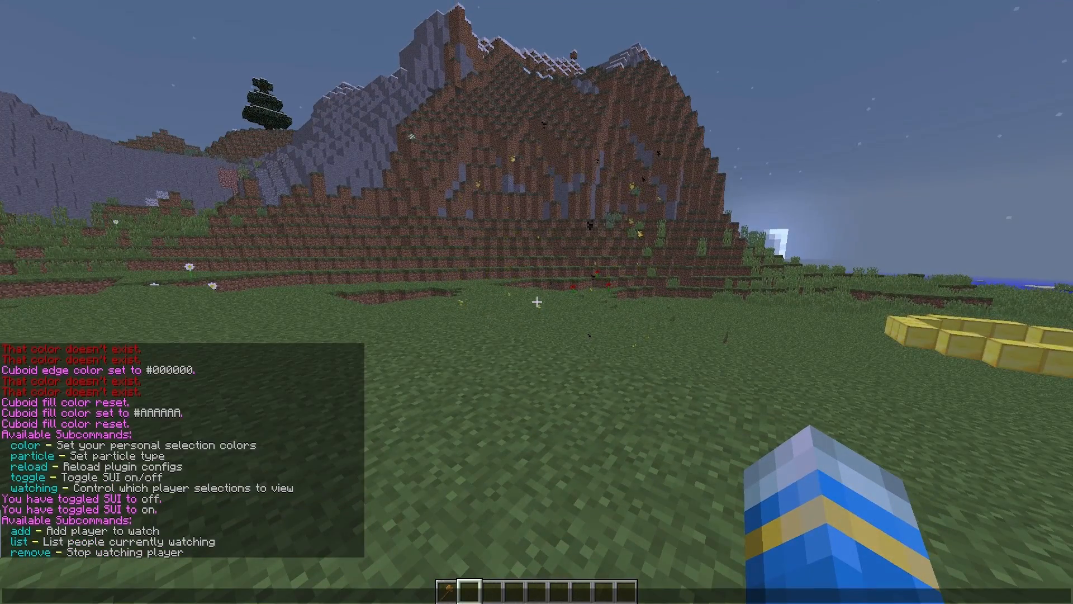
text(/sui watching add LtJim00)
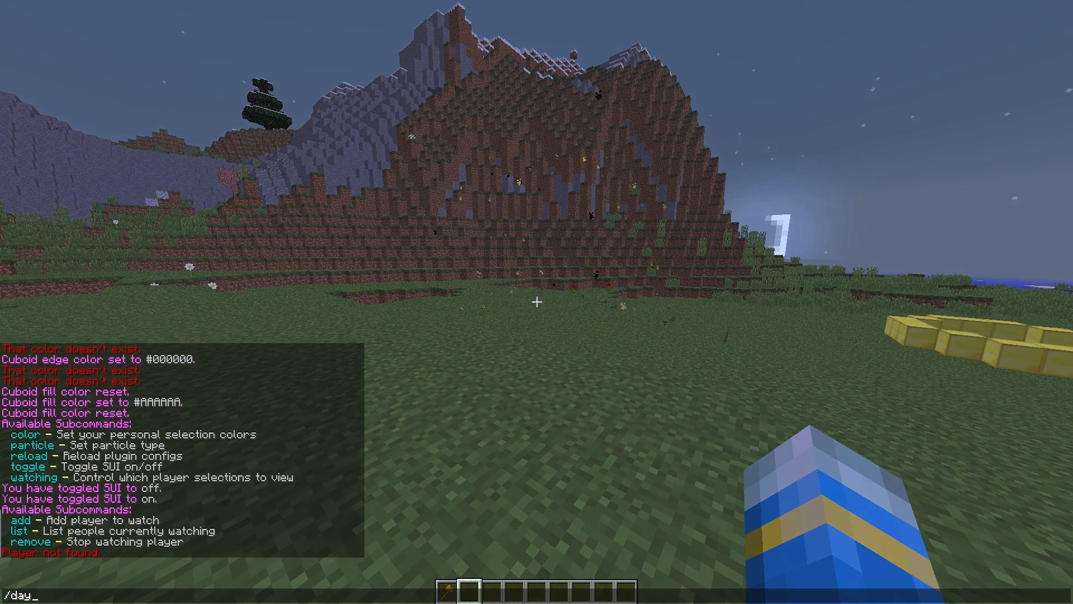
key(Enter)
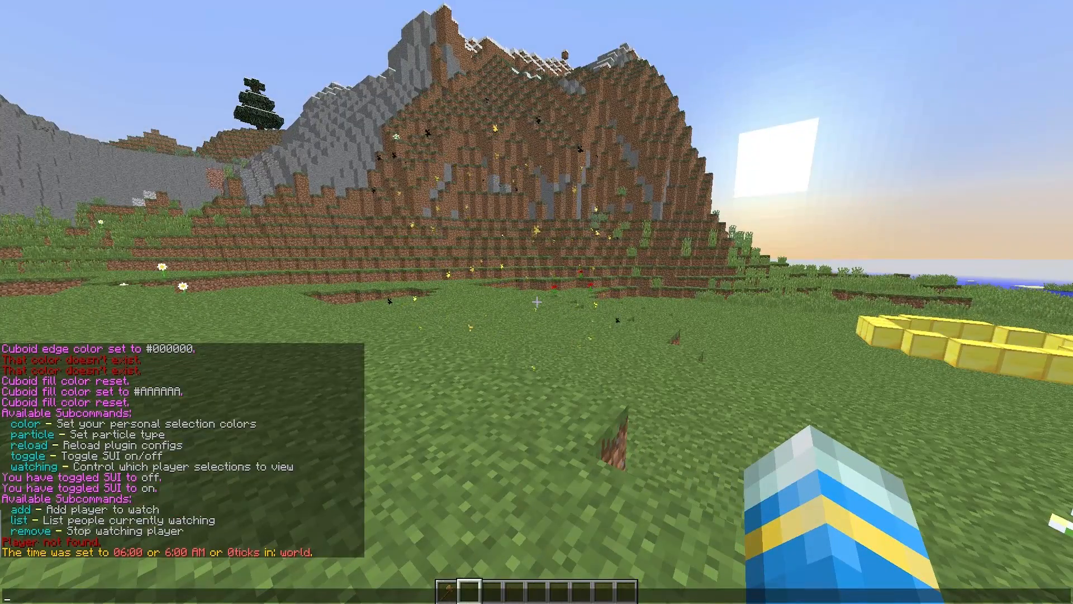
text(/sui r)
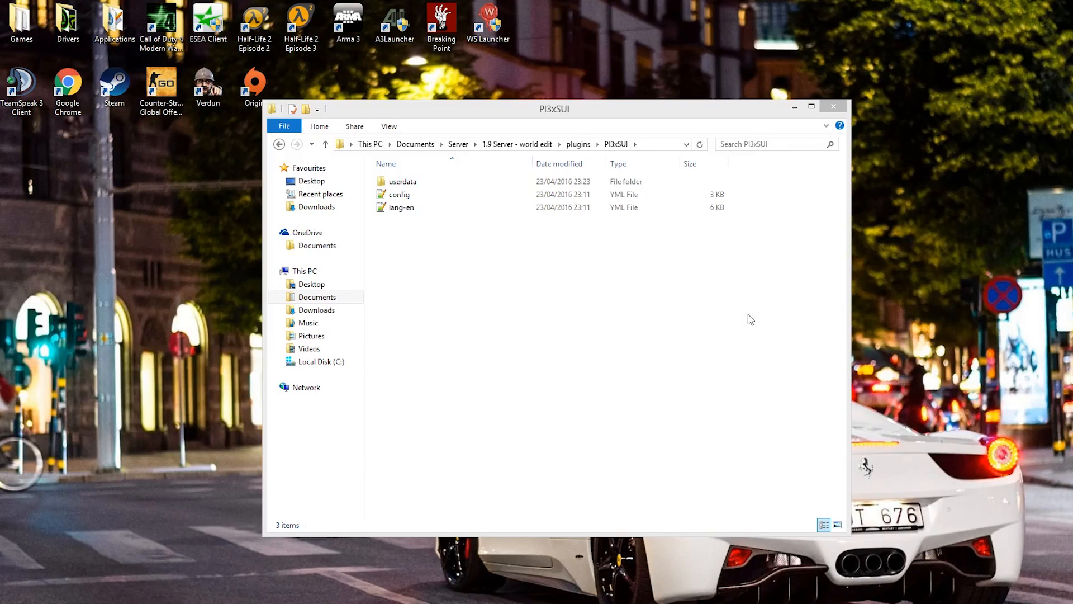
mouse_move(671, 337)
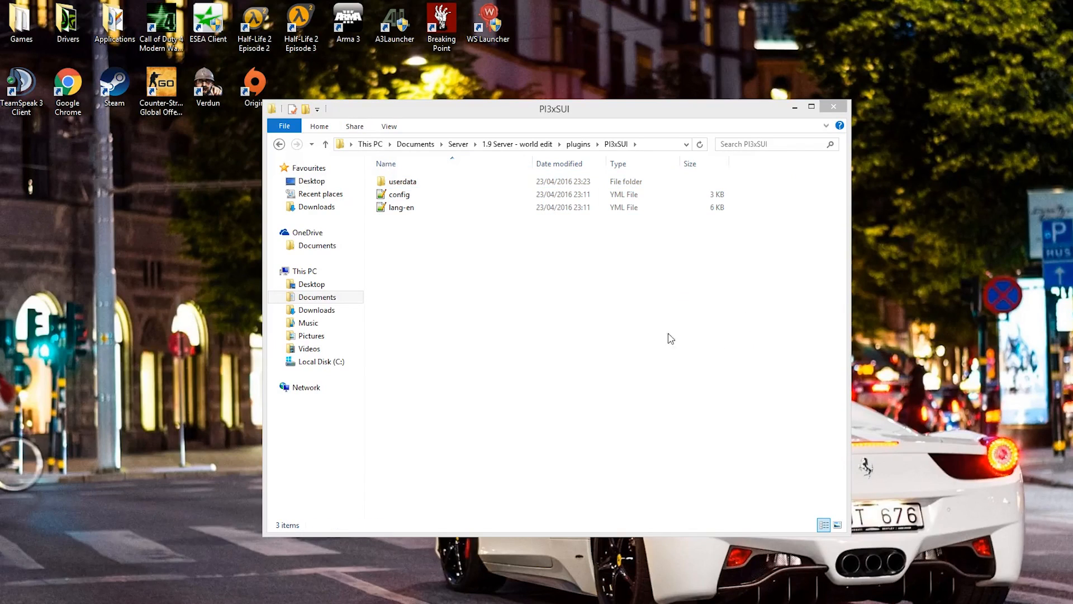
Open the lang-en.yml language file from the plugin folder in Notepad++
click(401, 208)
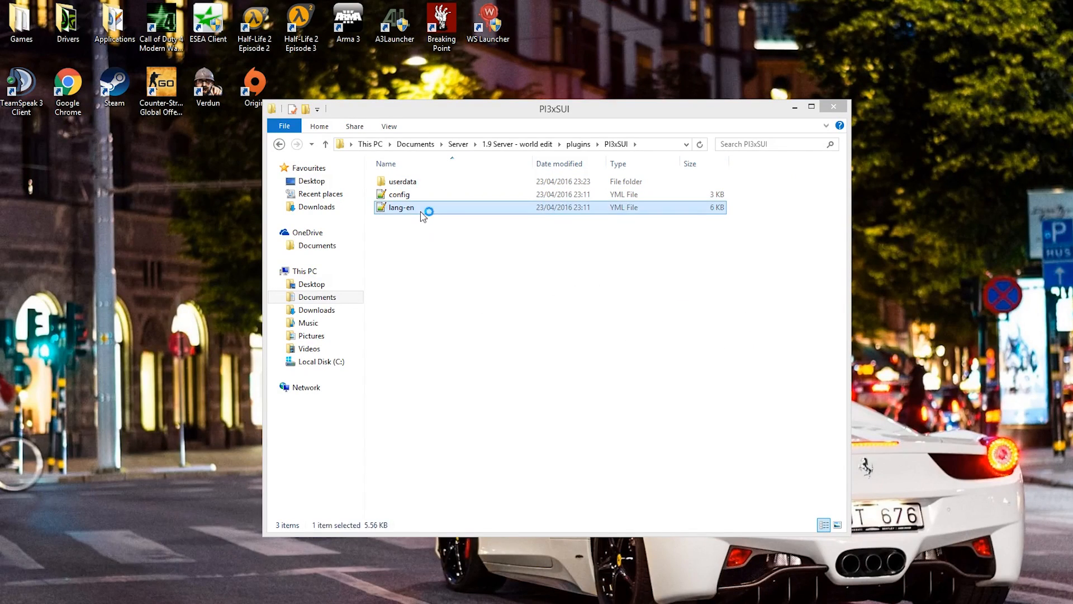
double_click(401, 207)
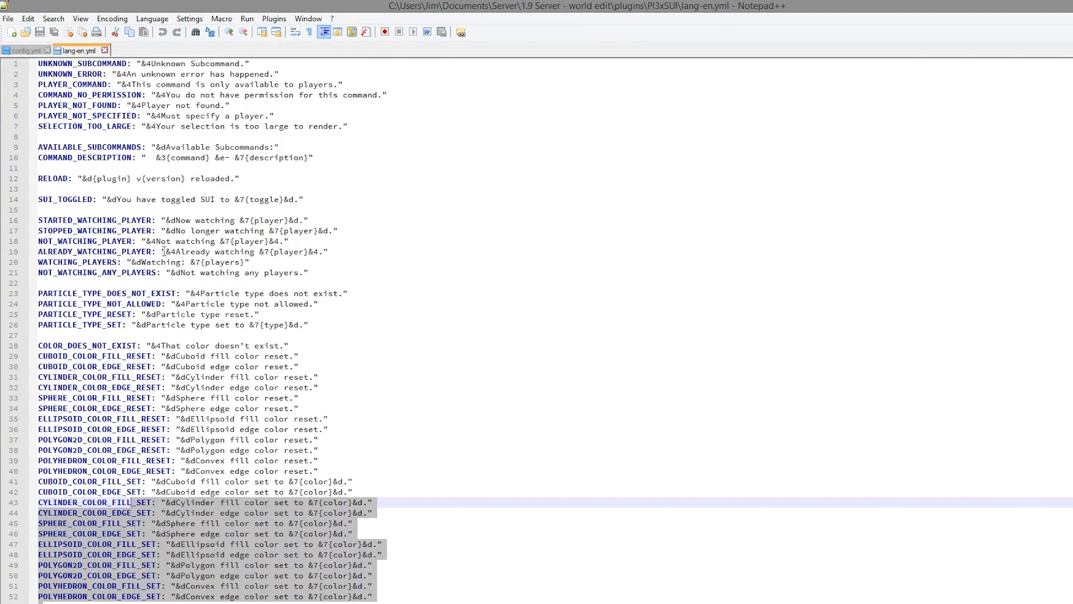
mouse_move(641, 169)
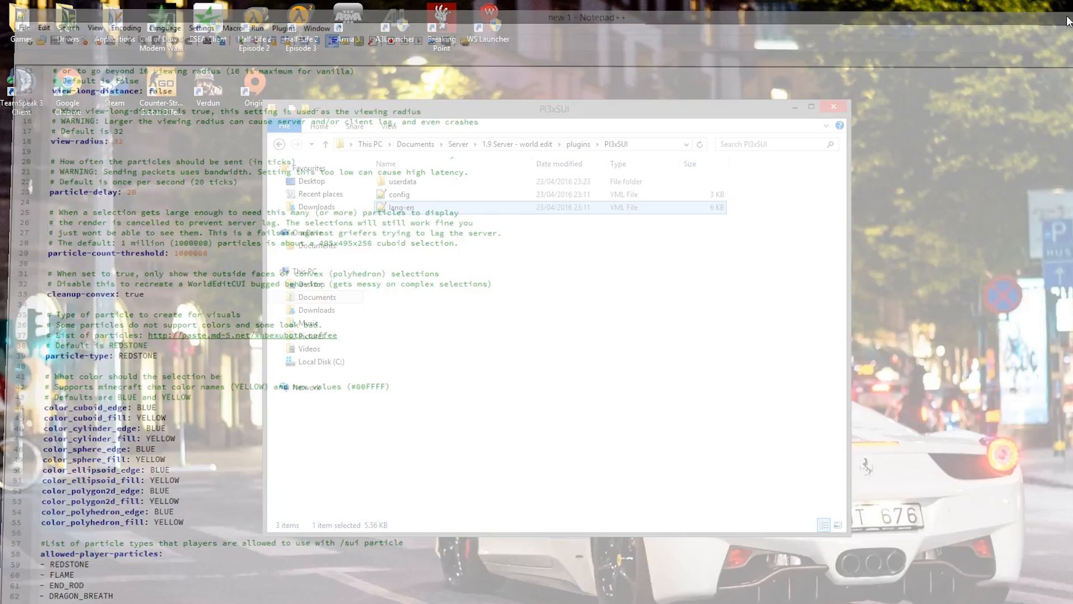
Highlight the view-radius value of 32 in config.yml
double_click(400, 194)
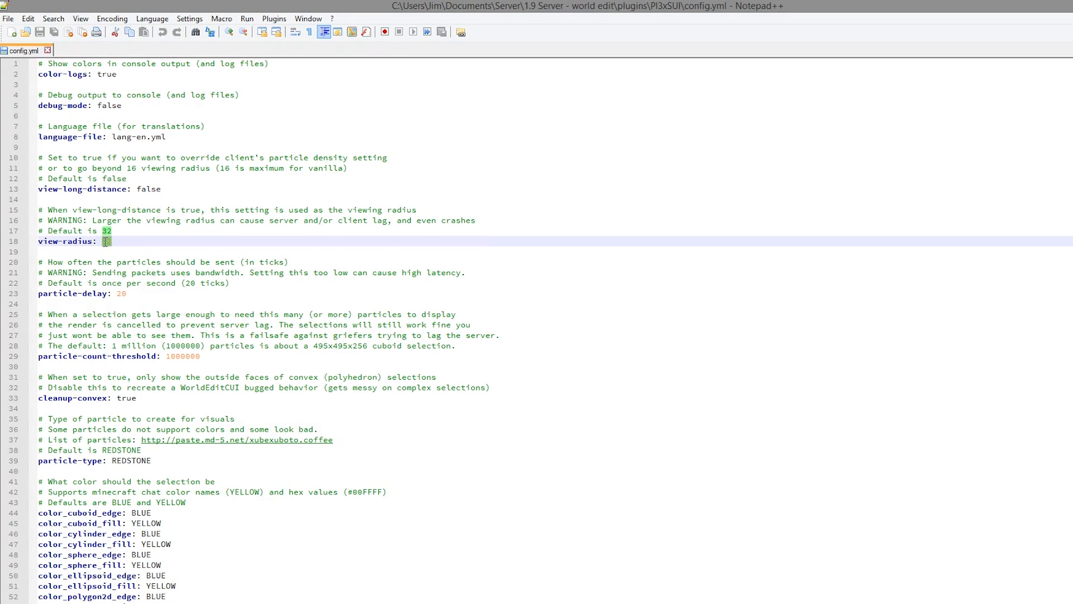
mouse_move(194, 287)
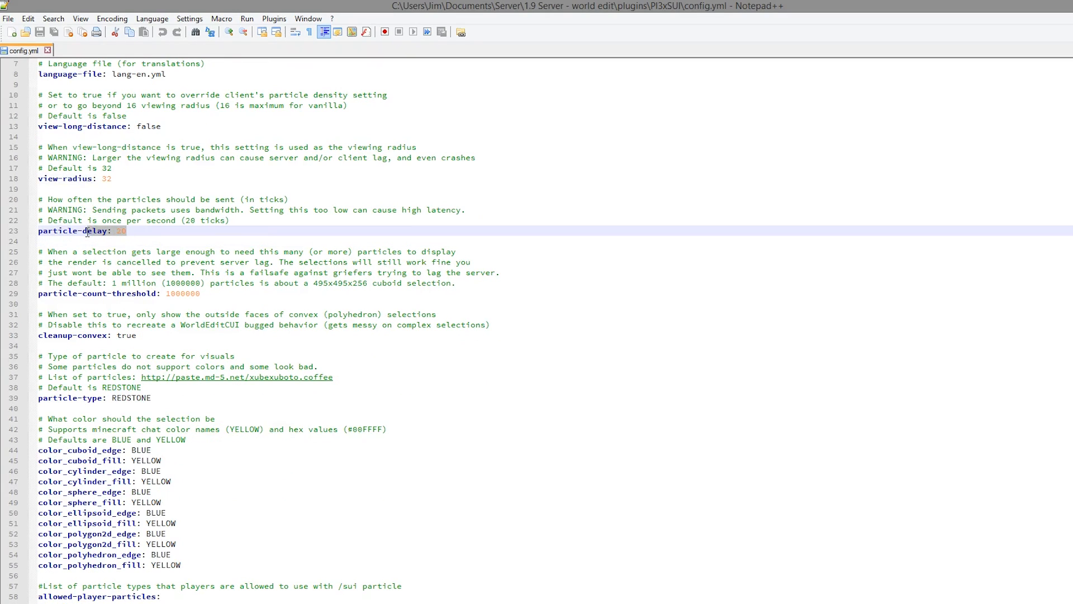
mouse_move(154, 283)
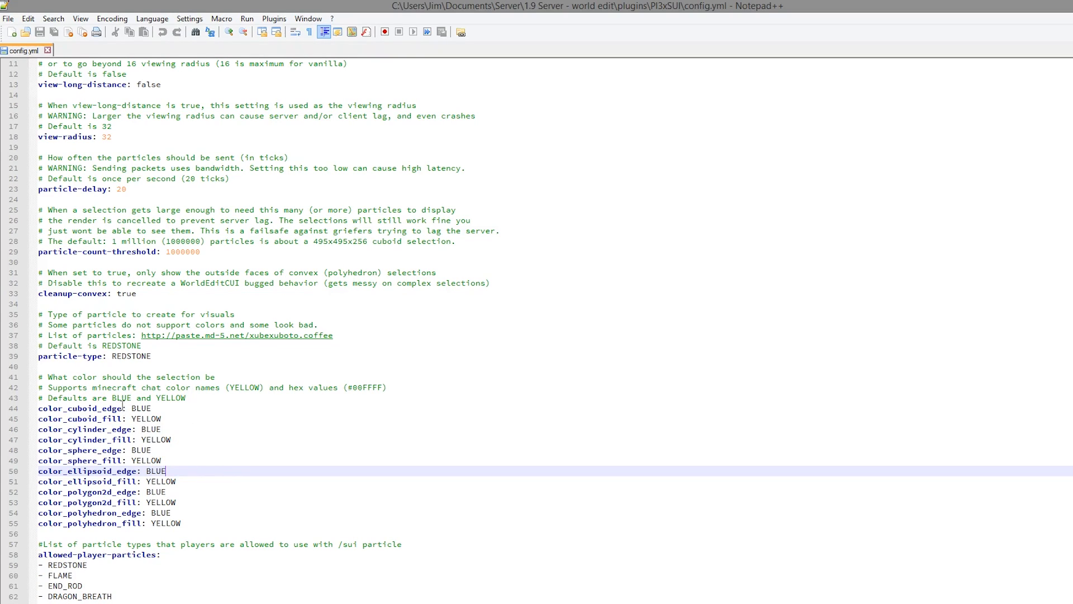
double_click(121, 398)
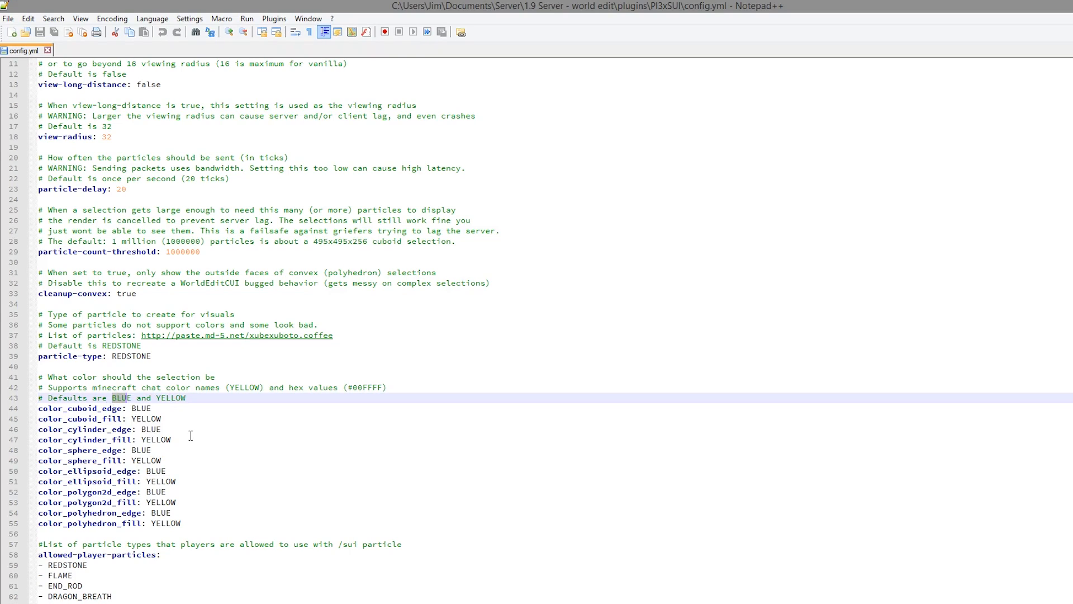
mouse_move(179, 460)
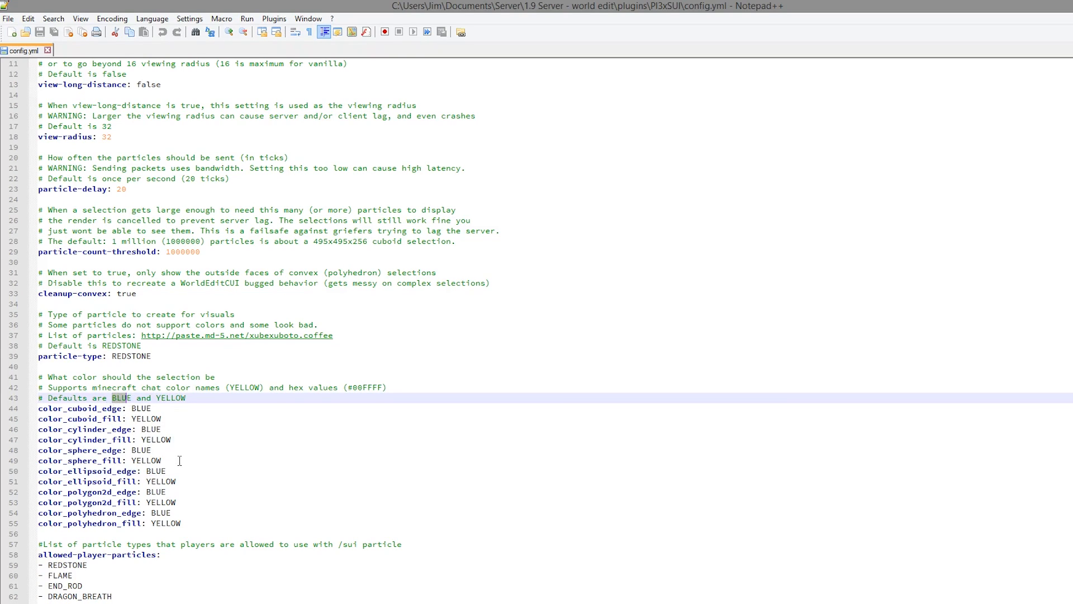
mouse_move(215, 532)
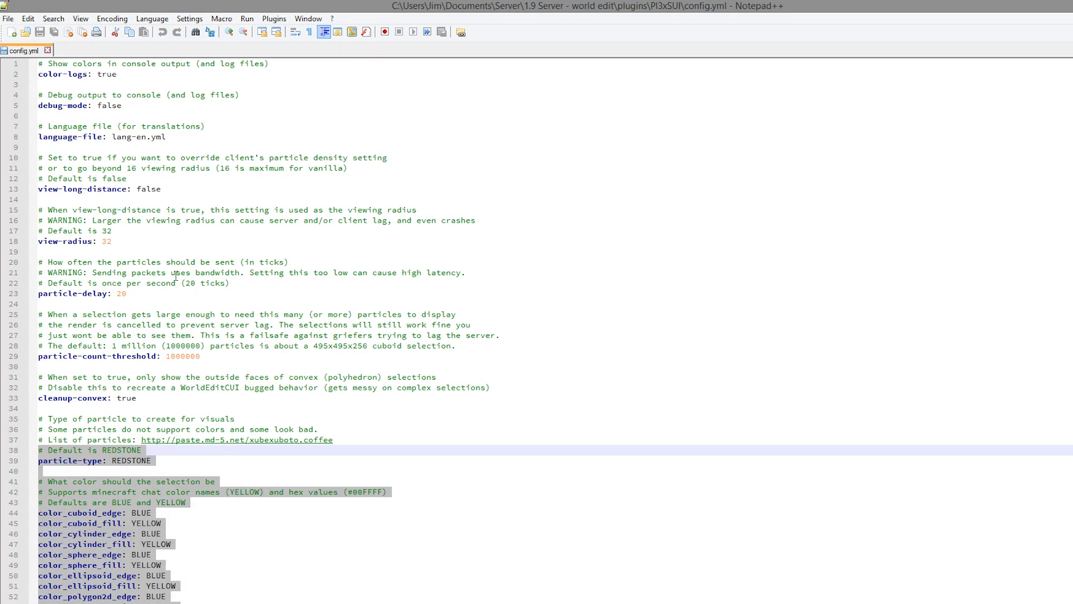
scroll(down, 3)
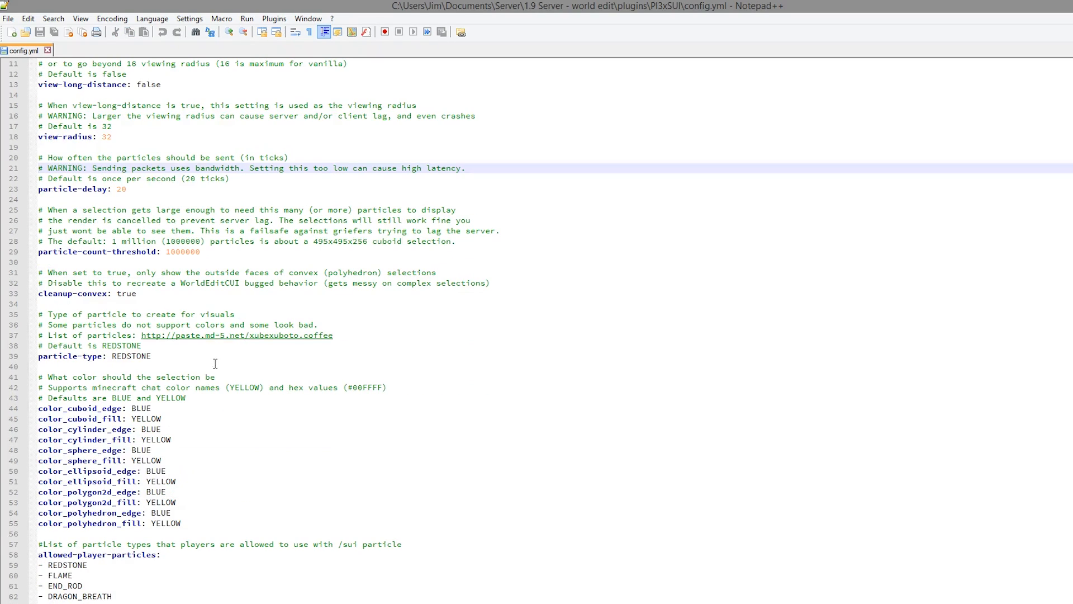
mouse_move(304, 550)
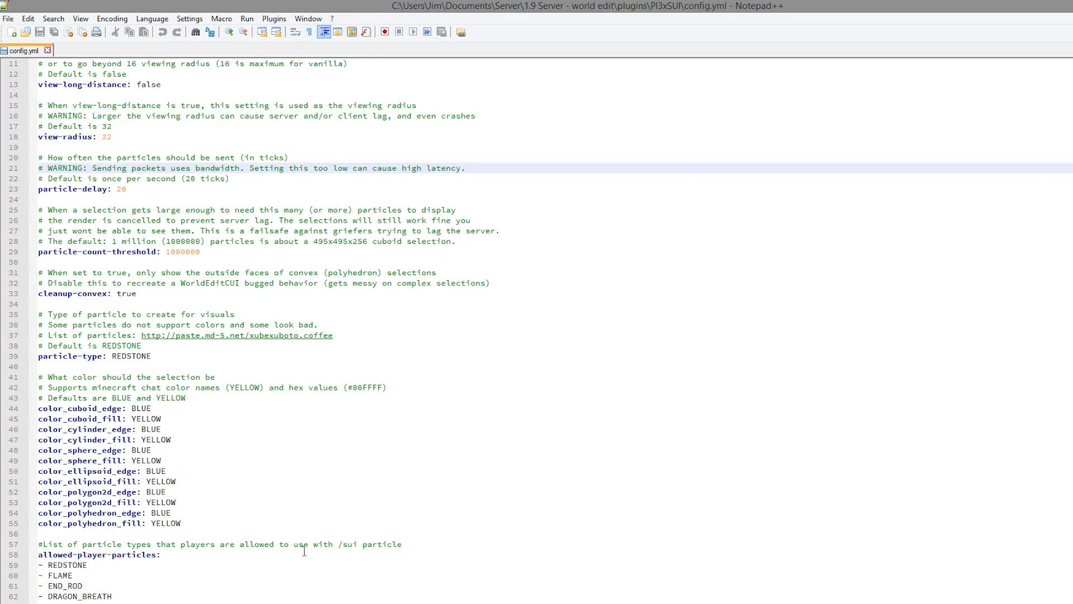